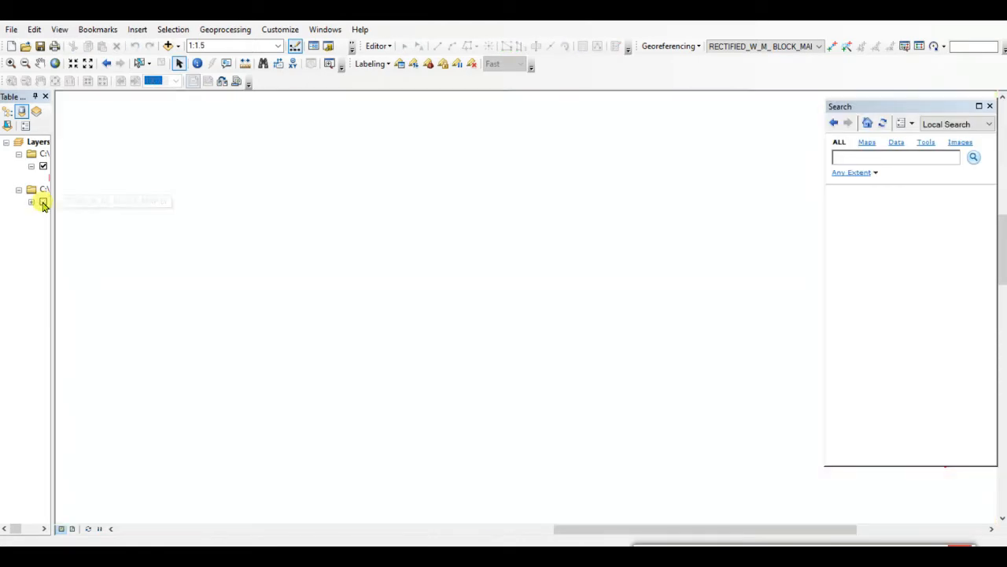
Toggle the rectified block map layer off and back on so Keshpur shows.
click(43, 202)
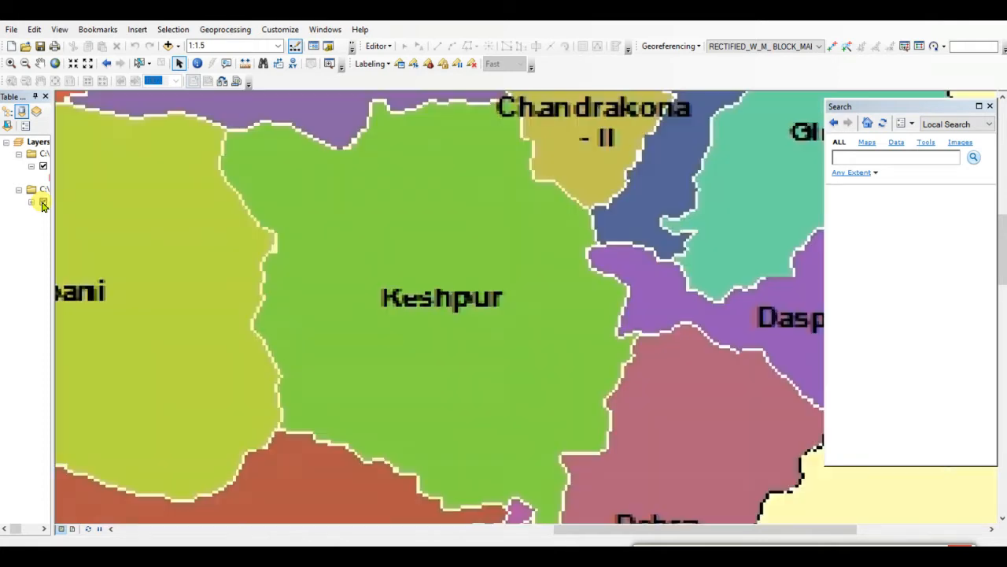
click(43, 201)
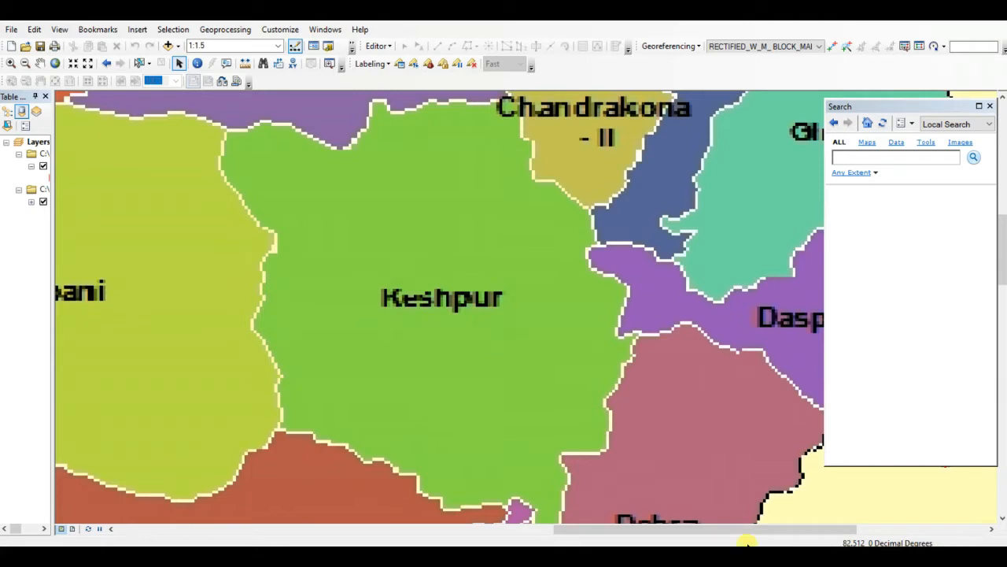
click(43, 201)
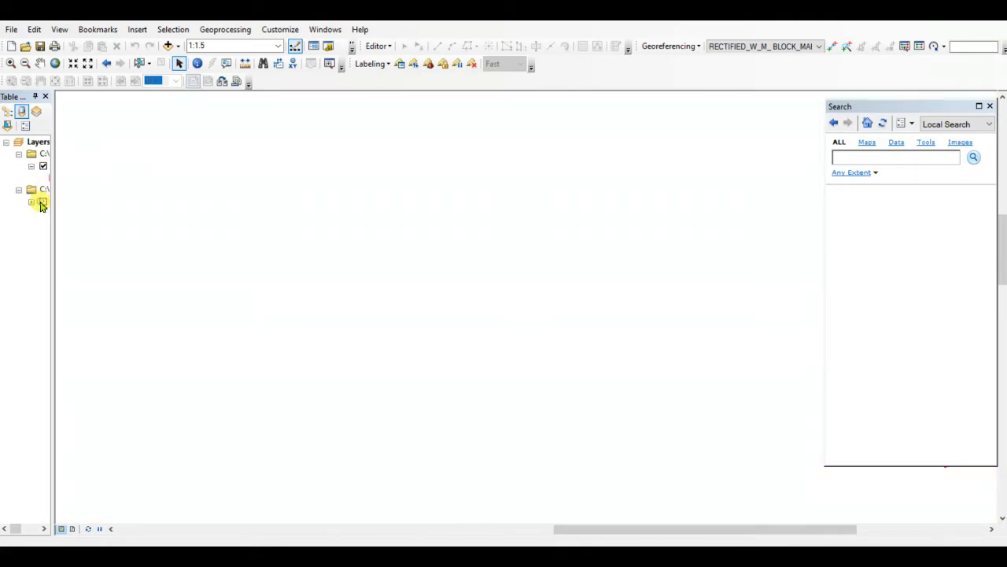
click(44, 201)
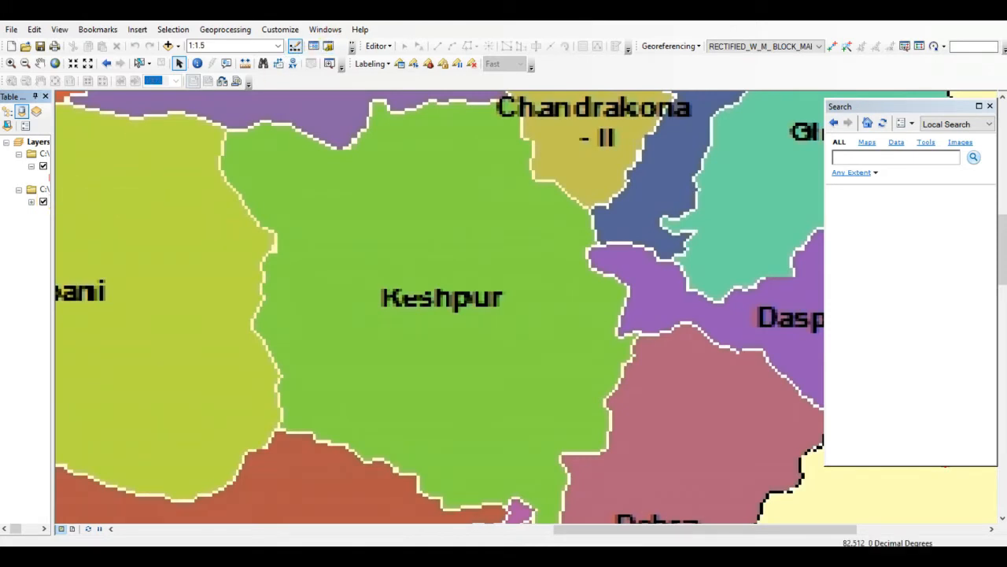
Start an editing session and select the New_Shapefile template in Create Features.
click(376, 45)
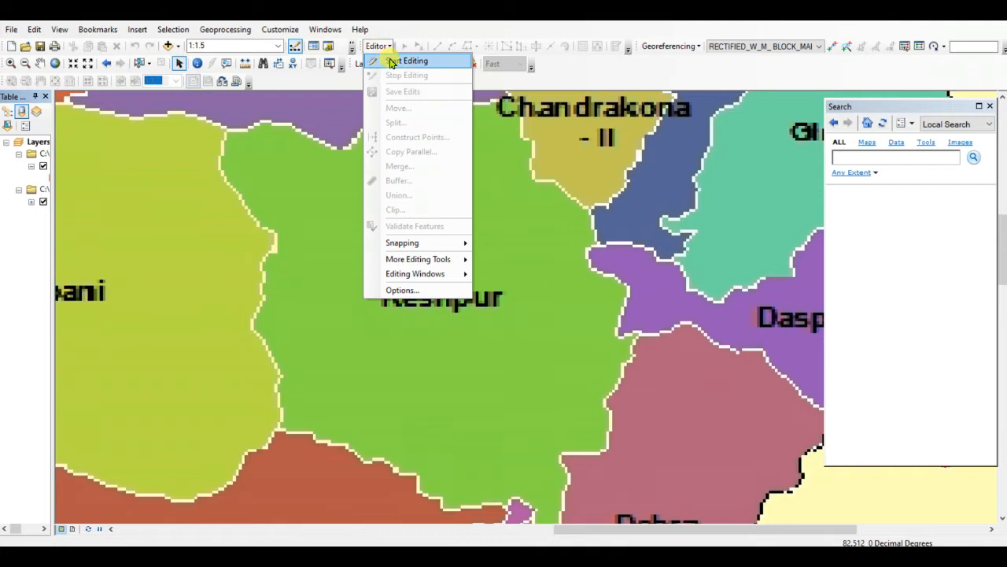
click(413, 61)
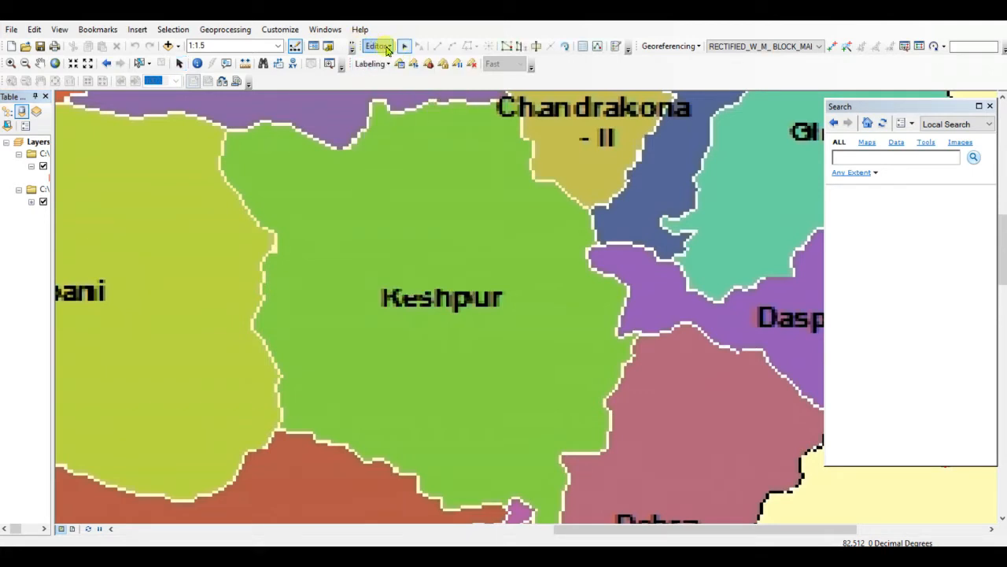
click(377, 46)
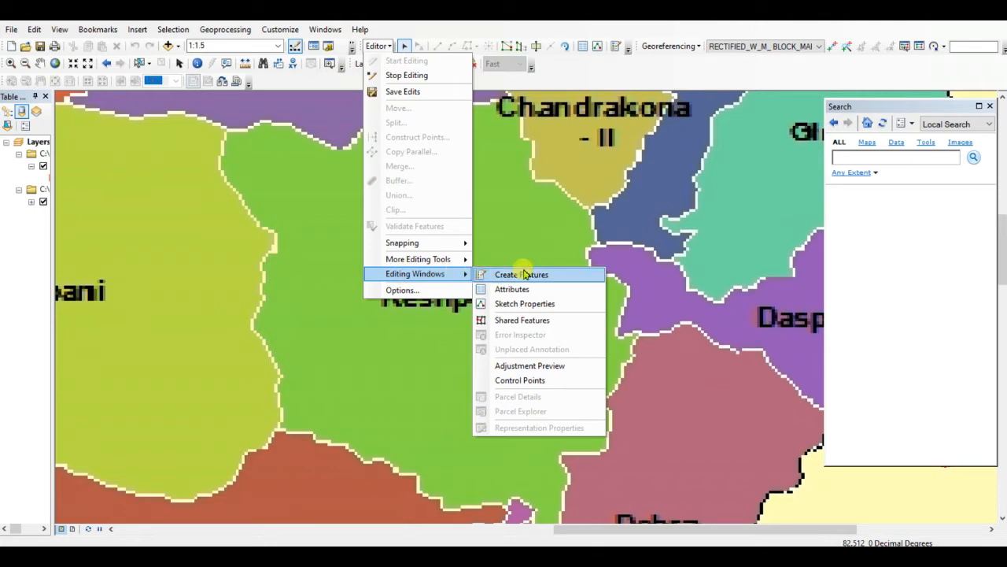
click(521, 274)
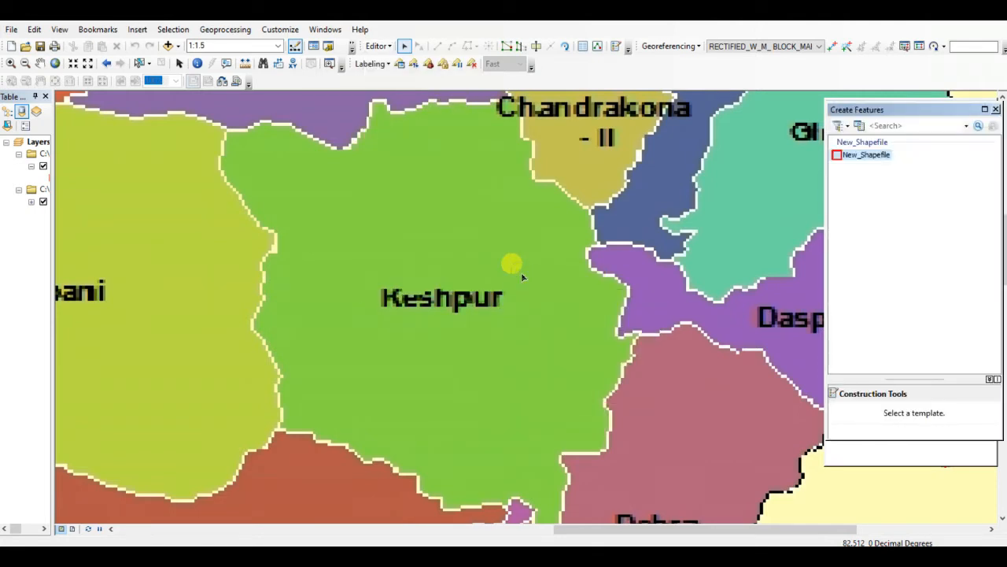
click(866, 154)
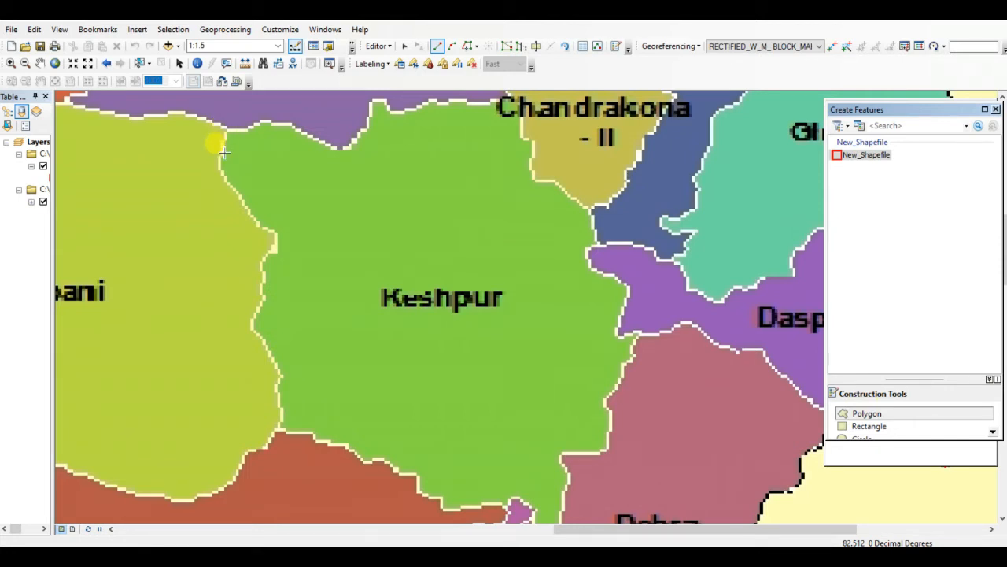
Place vertices from Keshpur's northwest corner down the west side and along the southern lobe by Debra.
click(226, 141)
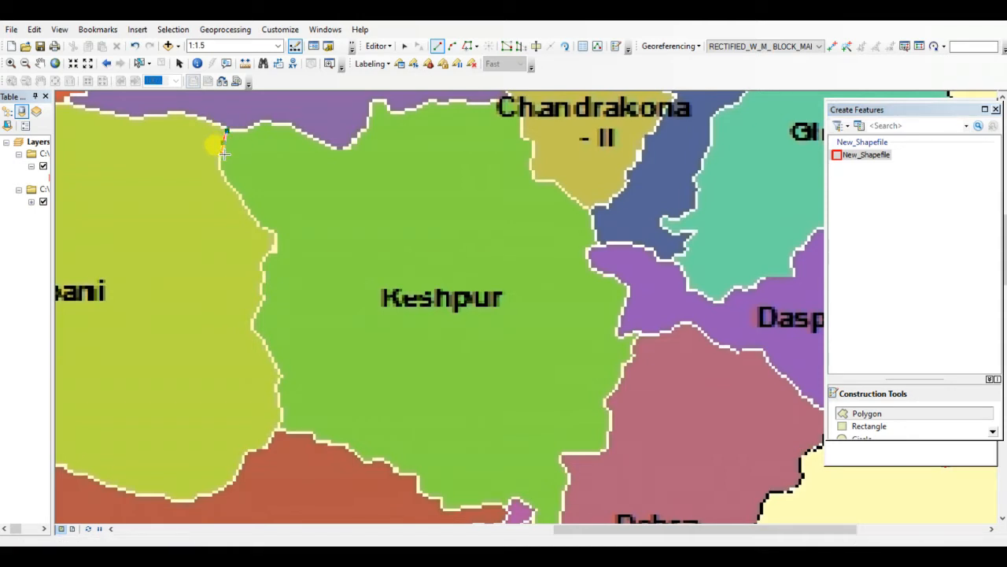
click(264, 186)
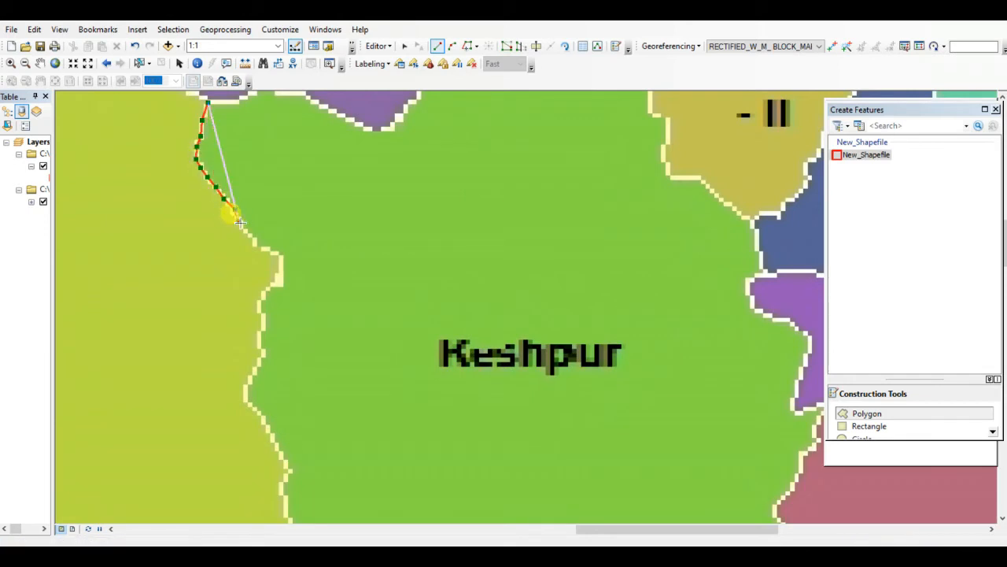
click(262, 289)
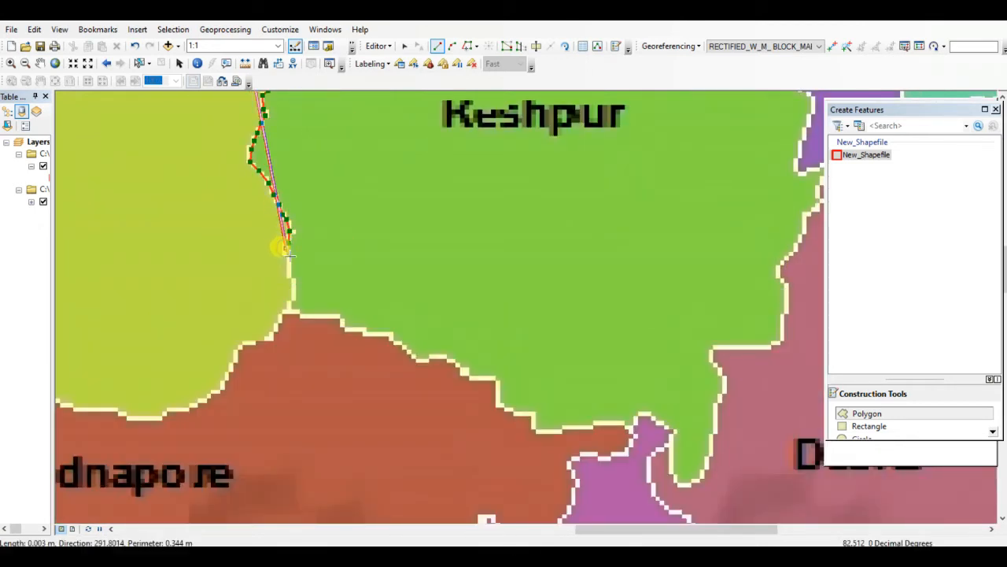
click(325, 307)
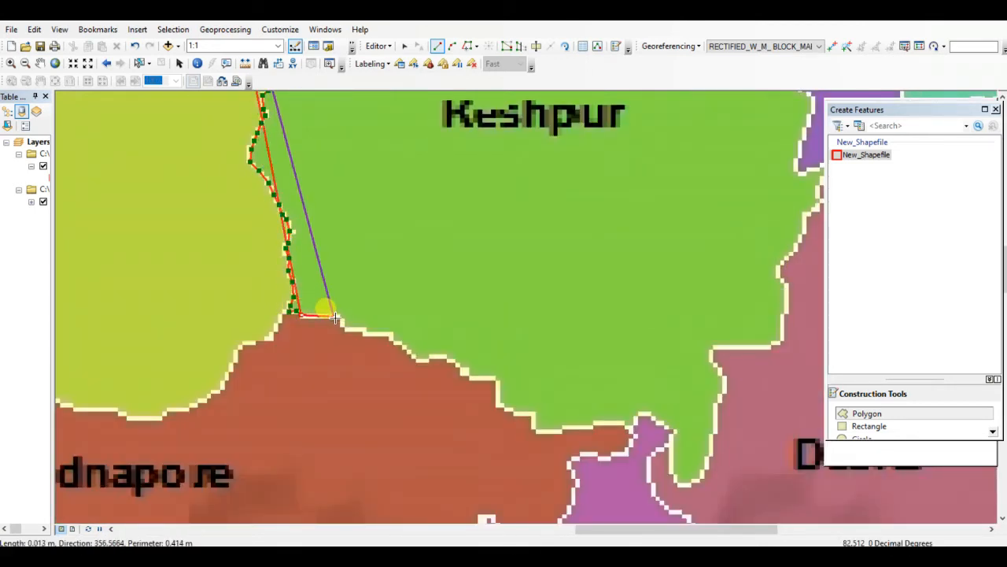
click(393, 340)
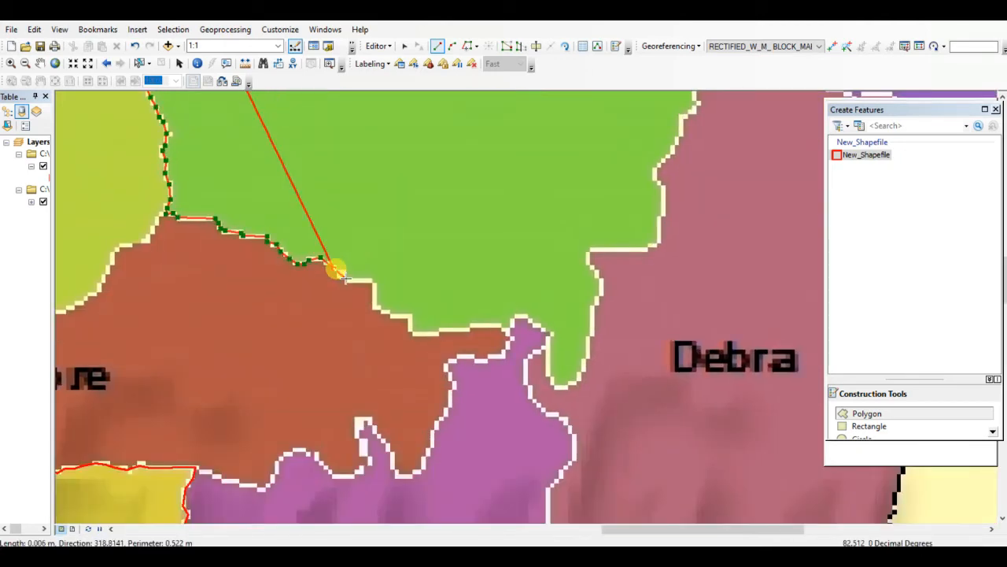
click(456, 319)
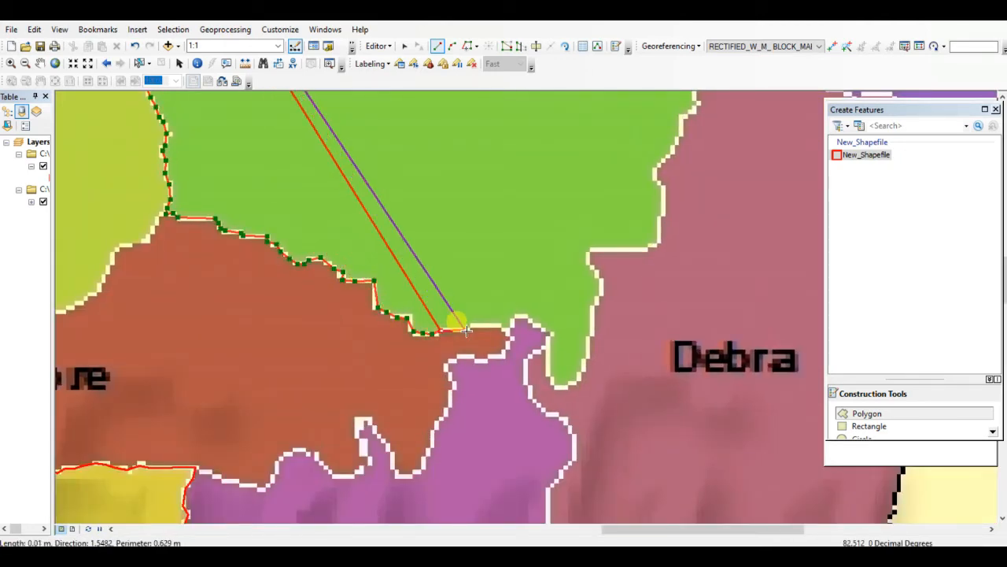
click(540, 329)
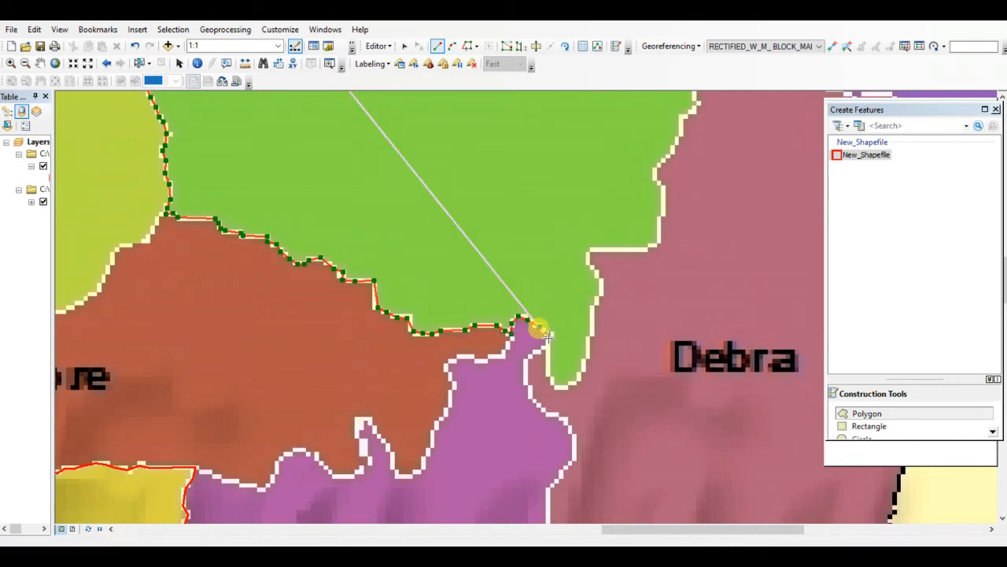
click(581, 331)
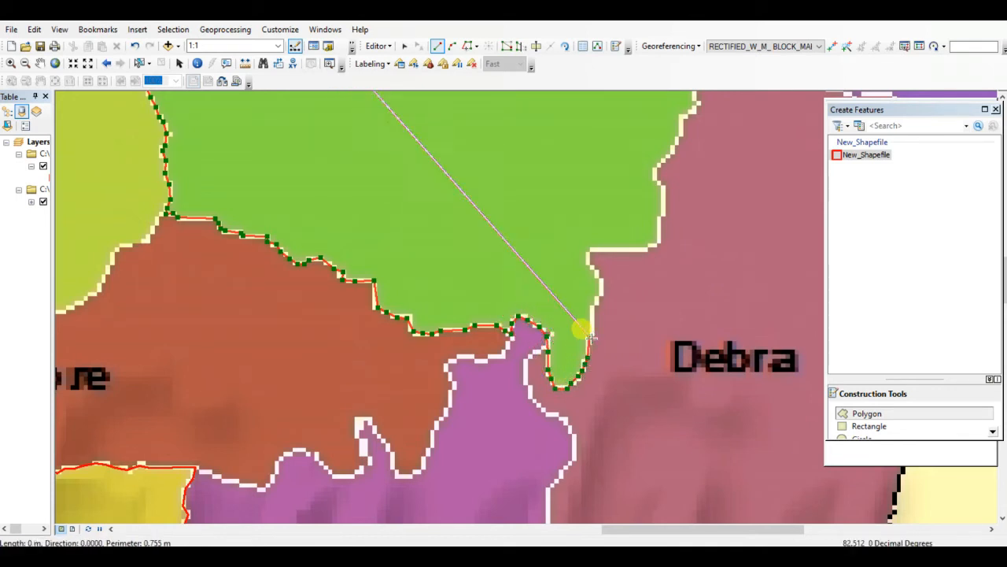
click(620, 240)
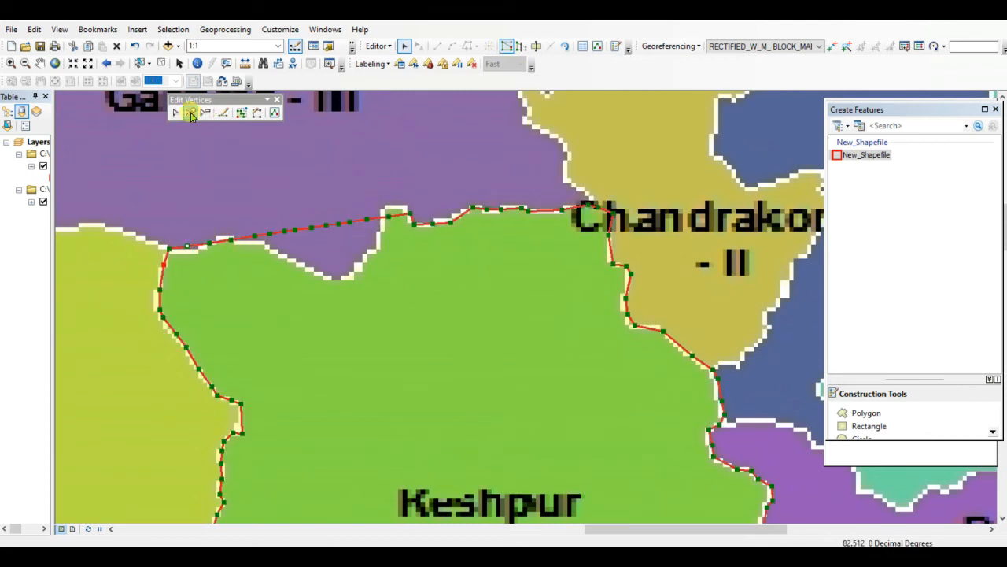
Drag northern-edge vertices down into the border dip and add vertices along it.
drag(388, 219, 387, 181)
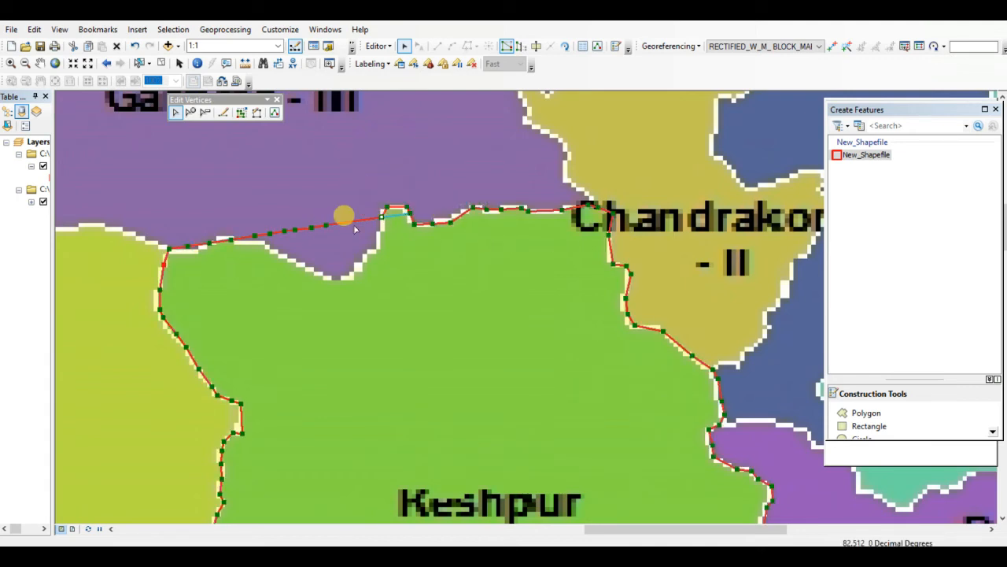
drag(343, 215, 370, 238)
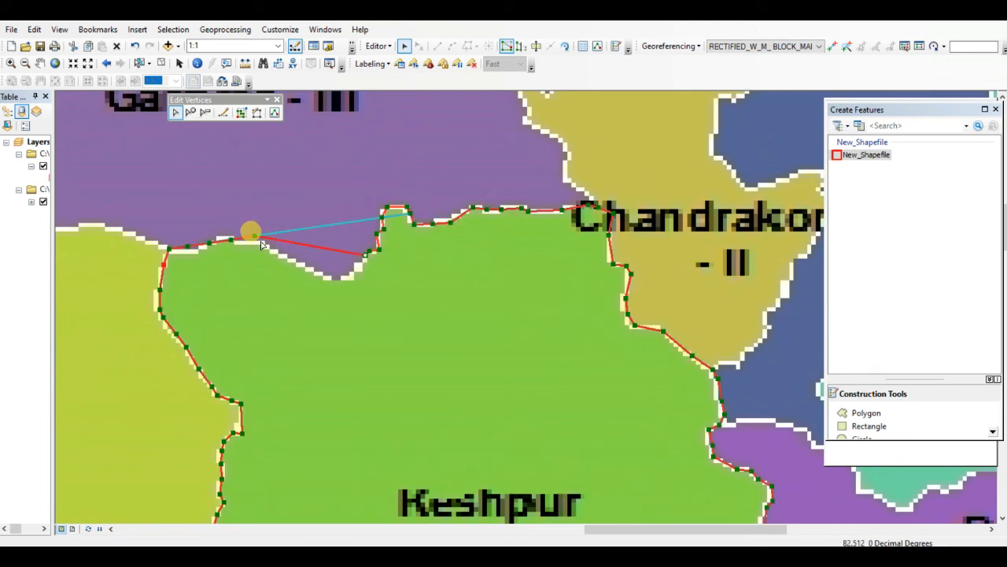
drag(250, 232, 337, 270)
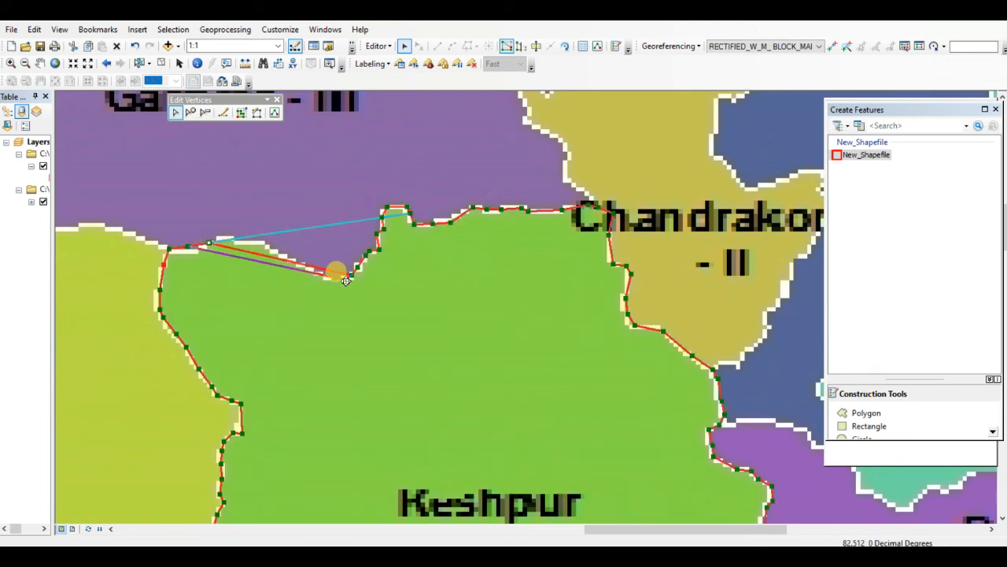
drag(339, 272, 264, 268)
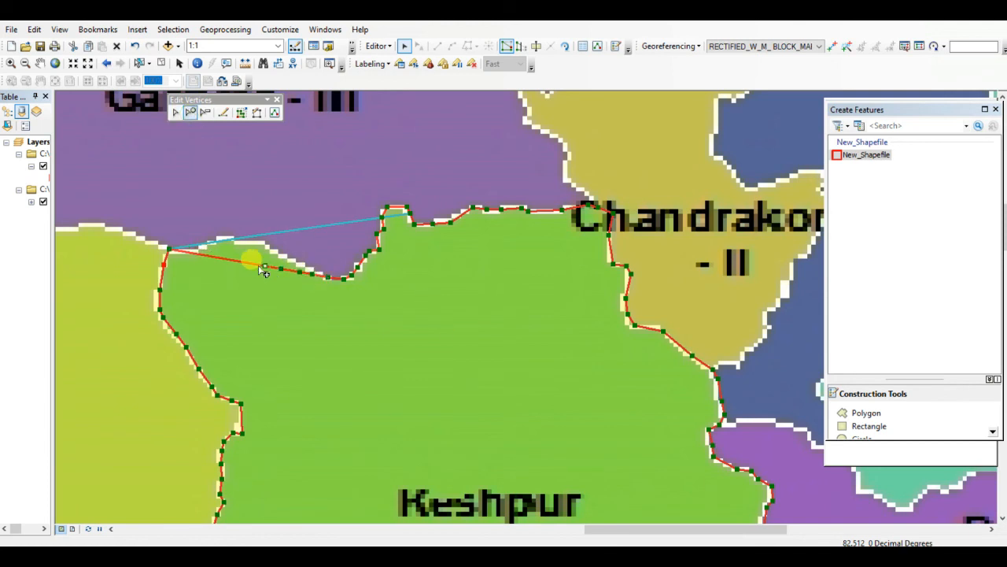
drag(260, 268, 292, 257)
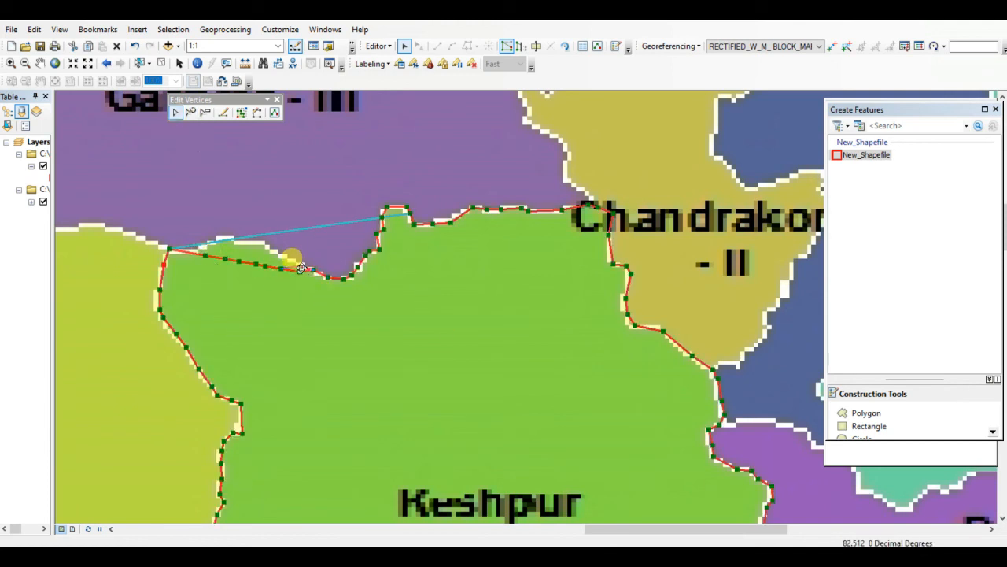